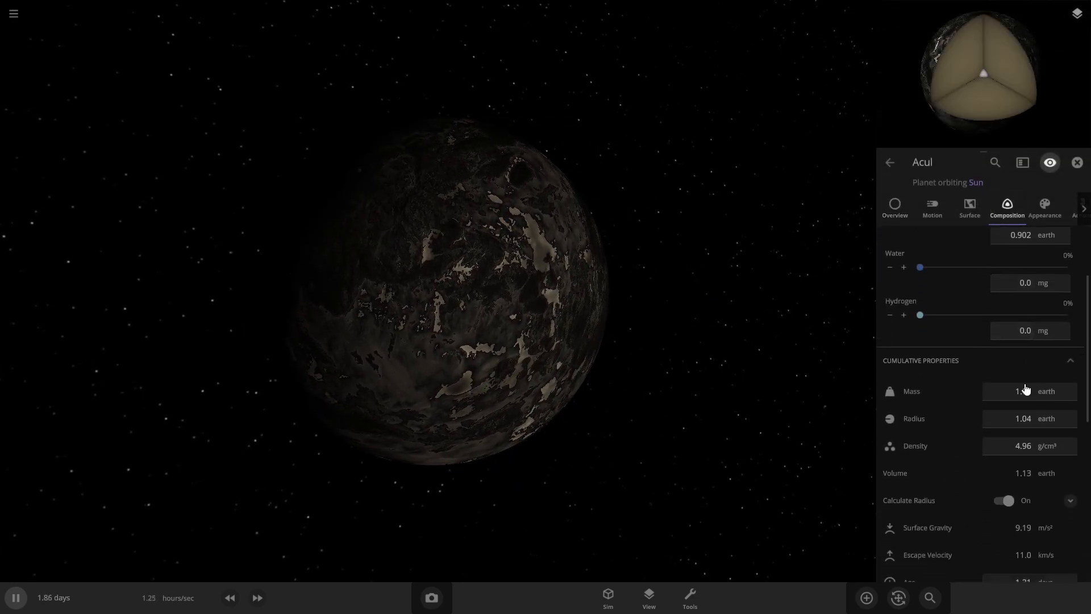
Add water to Acul in Composition and bring up the Surface properties' Atmosphere section
scroll(down, 3)
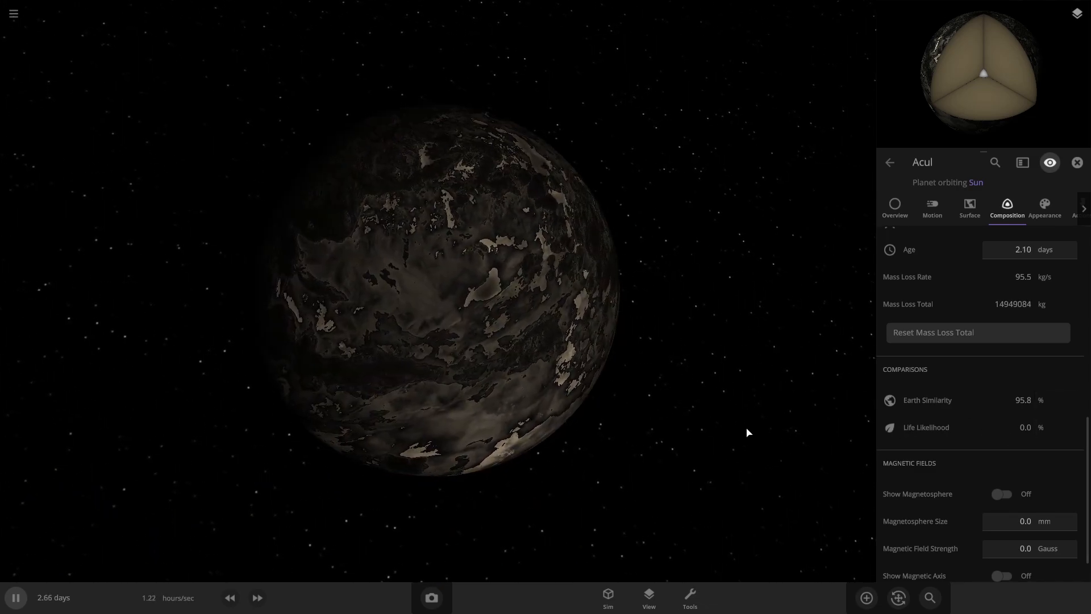
click(969, 209)
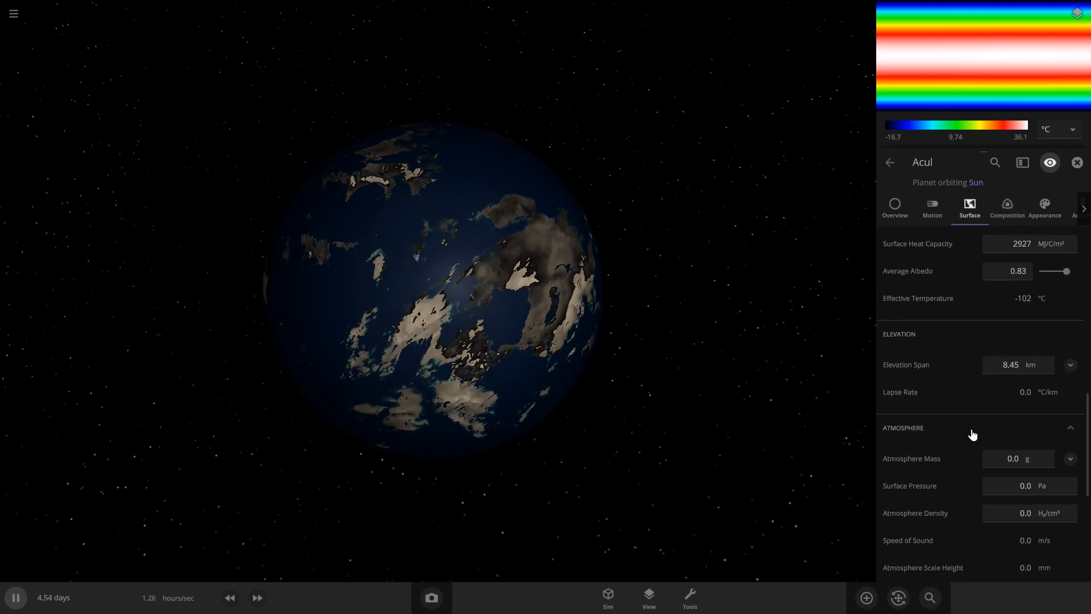
Set Acul's Atmosphere Mass to 1.00 earth and return to its Overview properties
click(1071, 458)
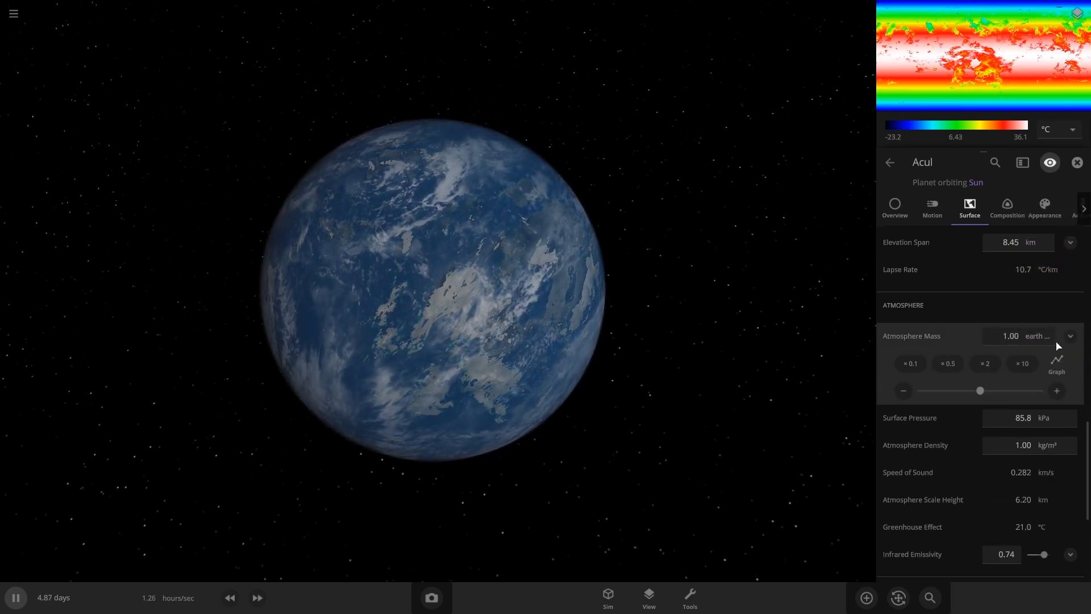
click(1077, 163)
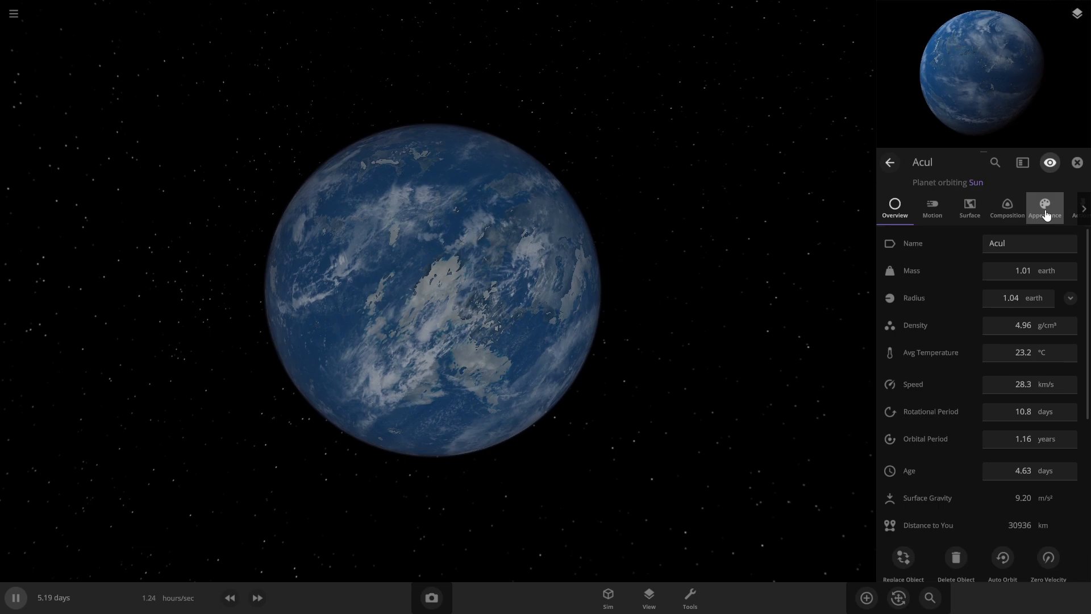
Hide Acul's Atmosphere and Clouds layers and give its Solid Surface custom green High, Middle and Low colours
click(1043, 207)
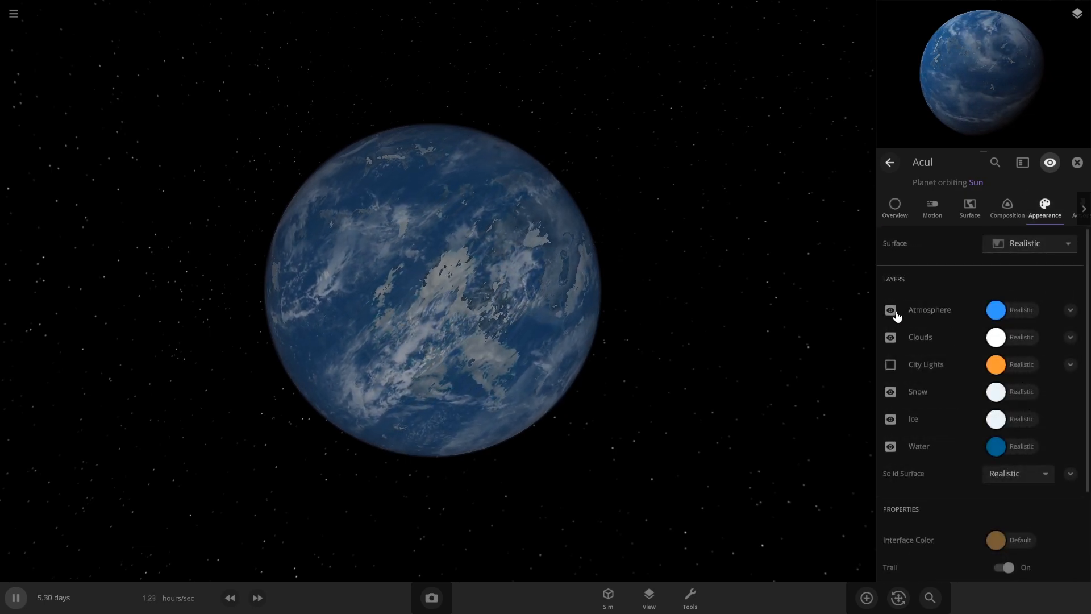
click(890, 309)
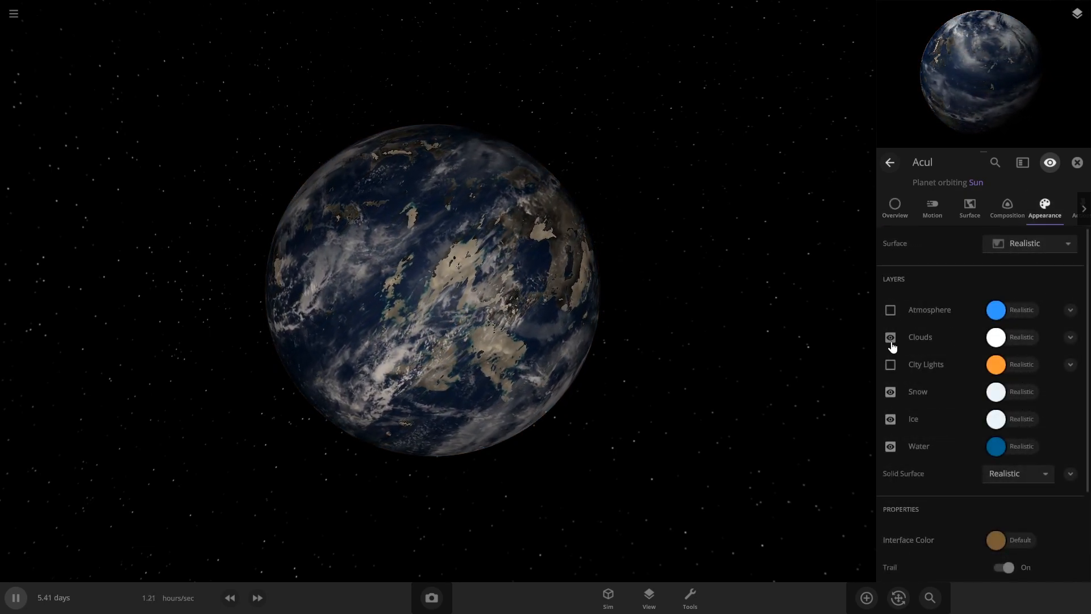
click(891, 337)
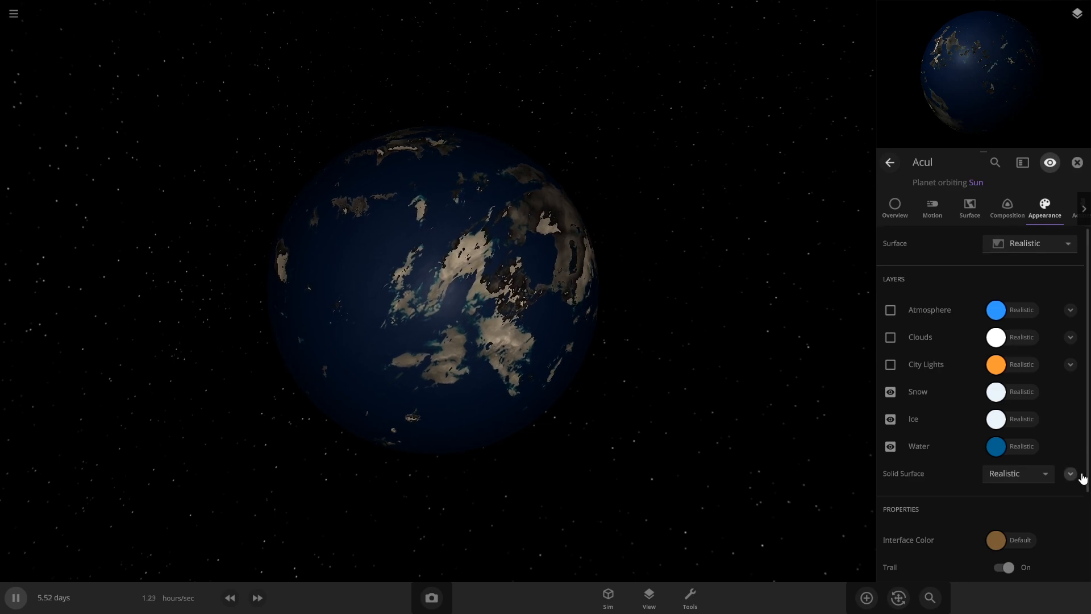
click(1071, 474)
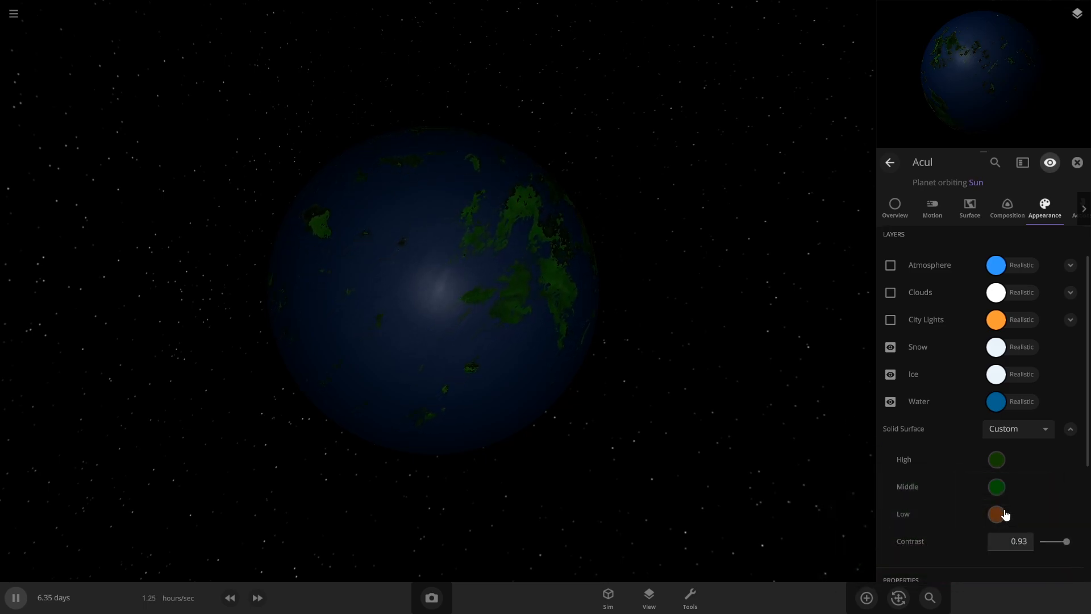
click(996, 458)
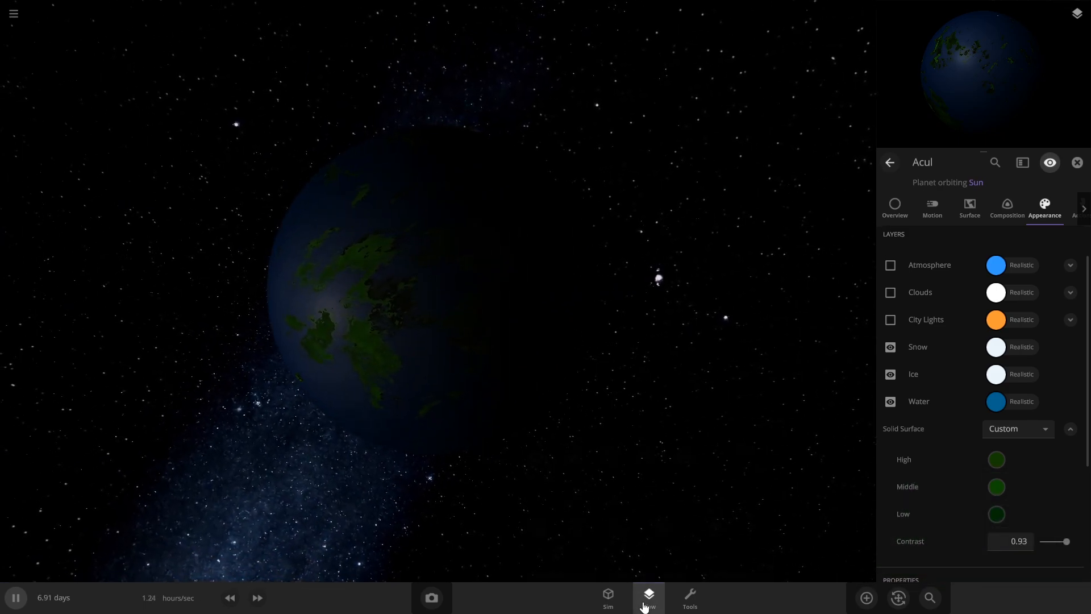
Toggle the View panel and lower Acul's Solid Surface Contrast to about 0.16
click(647, 597)
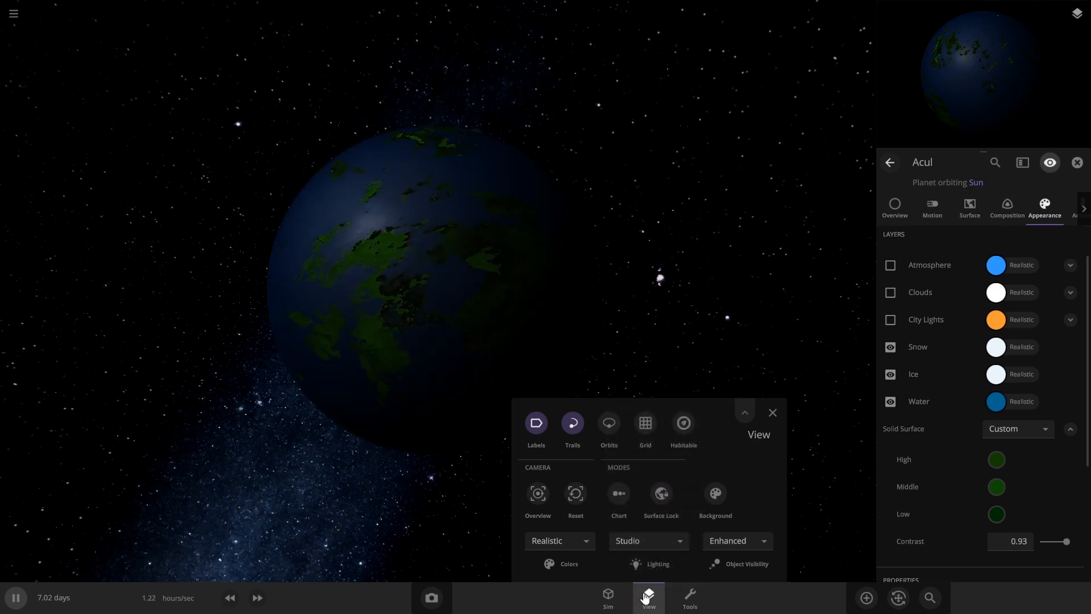
click(647, 542)
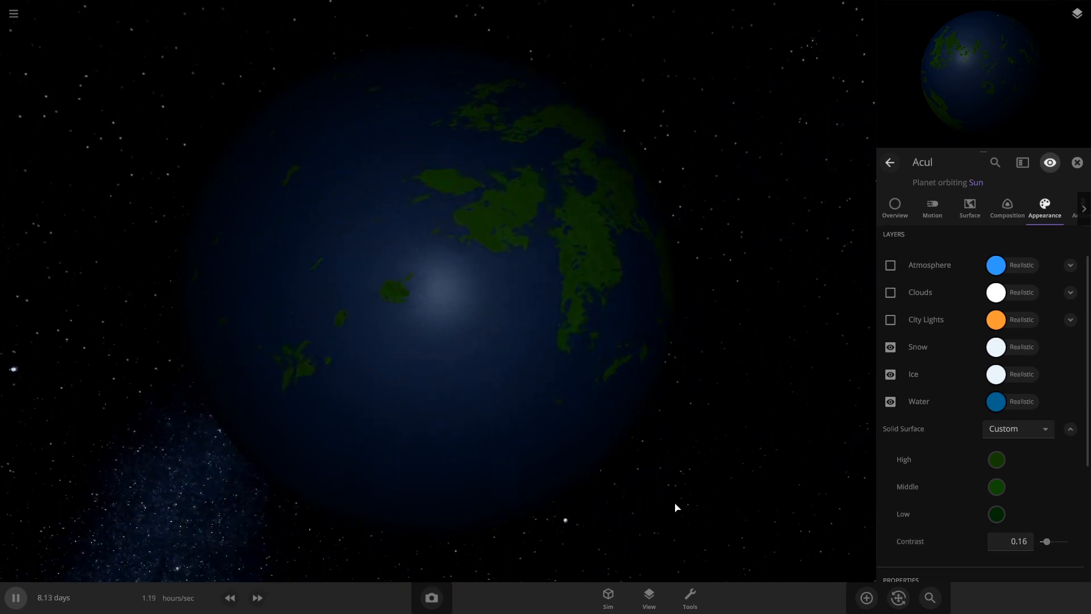
Show Acul's Atmosphere, Clouds and City Lights layers again
click(890, 264)
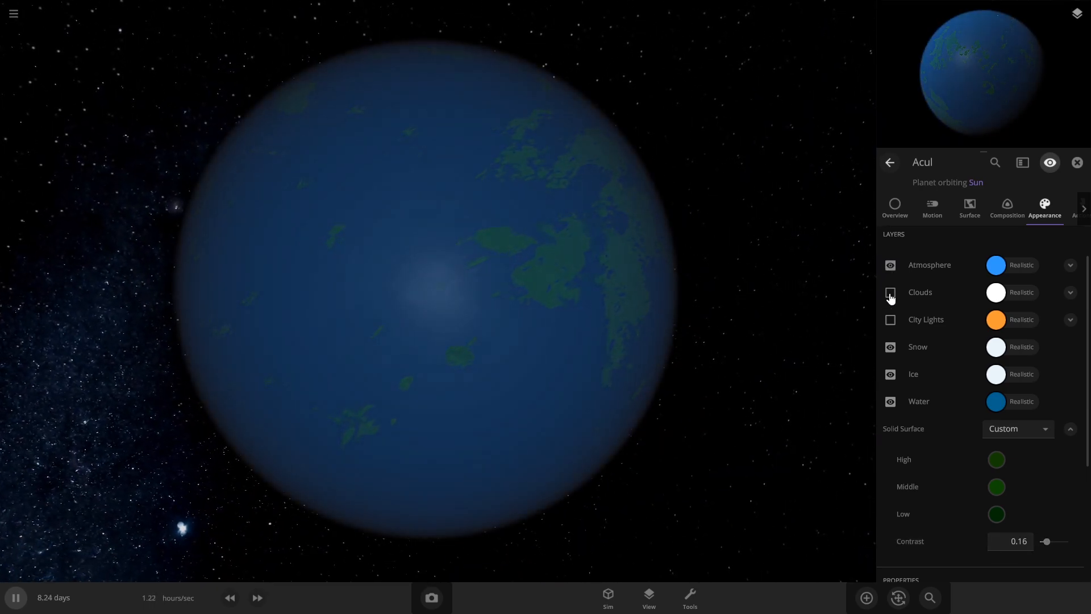
click(890, 292)
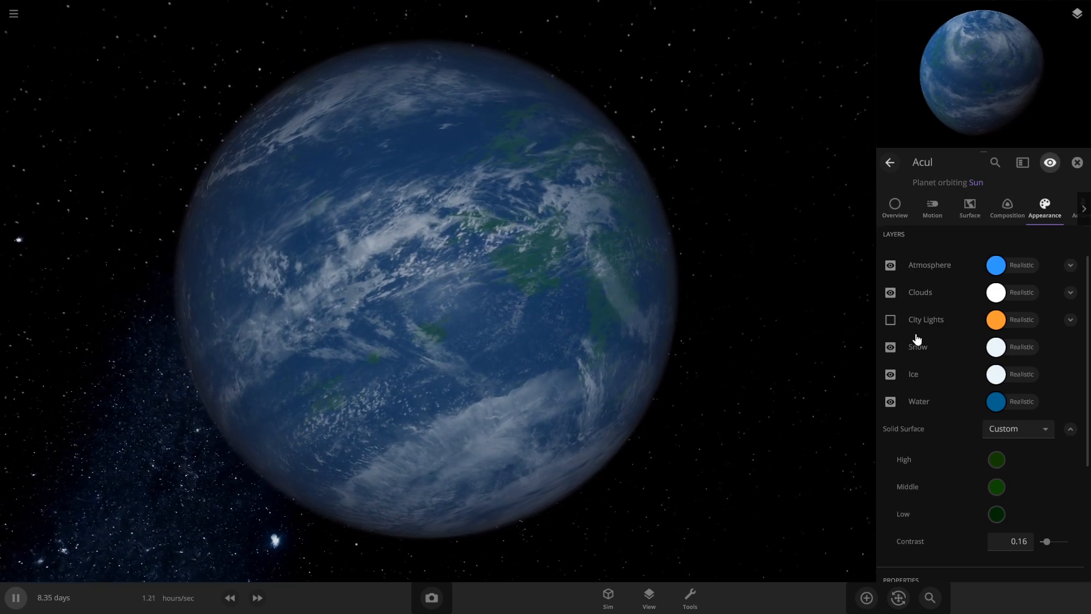
click(889, 319)
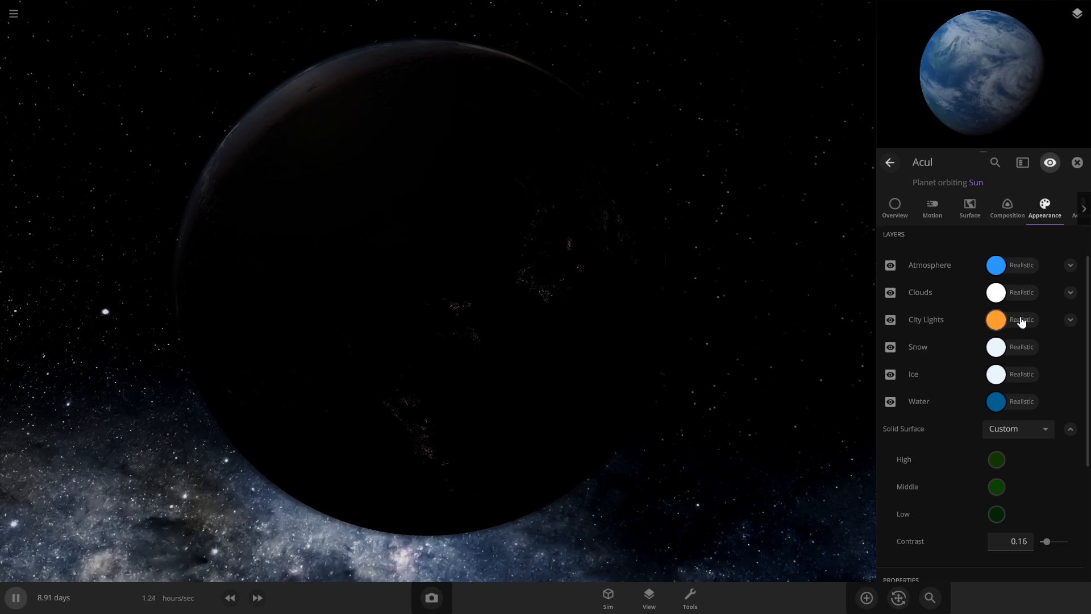
Regenerate Acul's city light pattern with several new random seeds
click(1071, 319)
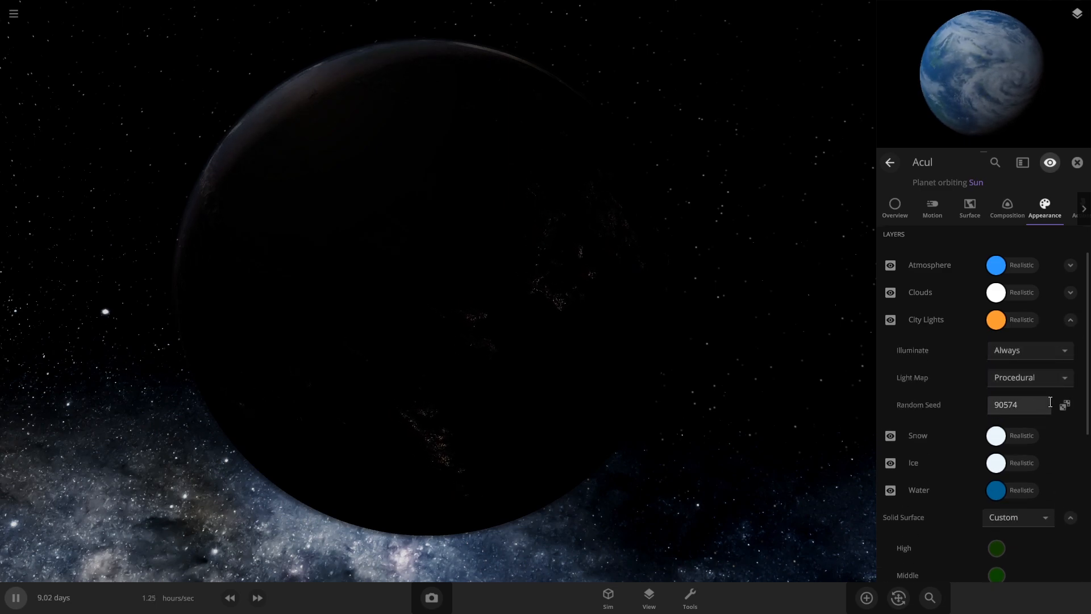
click(1064, 405)
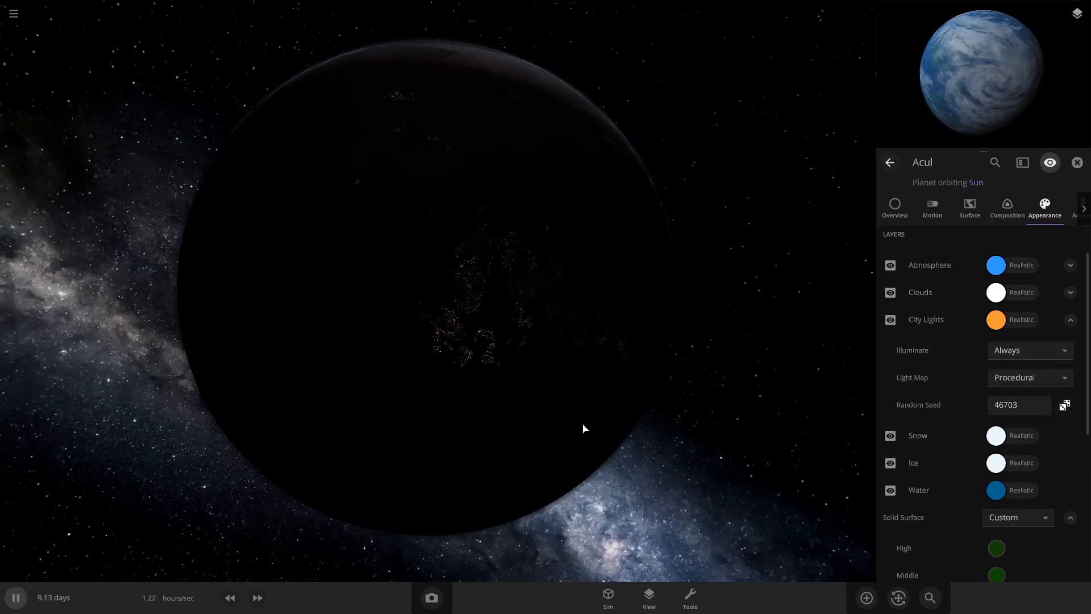
click(1064, 404)
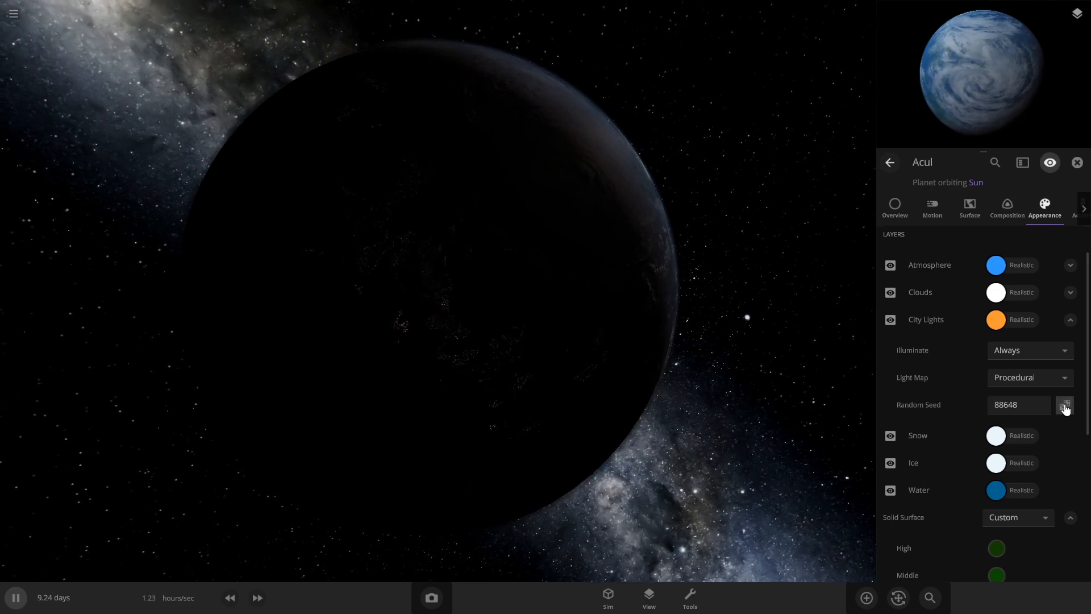
click(1065, 405)
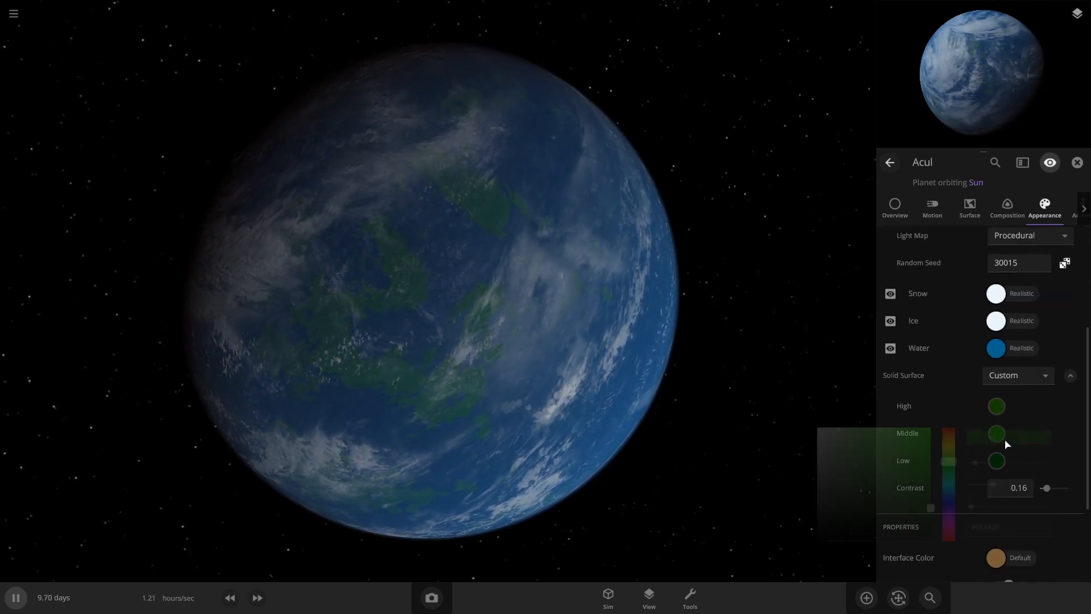
Recolour Acul's Middle land elevations olive-yellow and bring up the Clouds layer settings
click(996, 434)
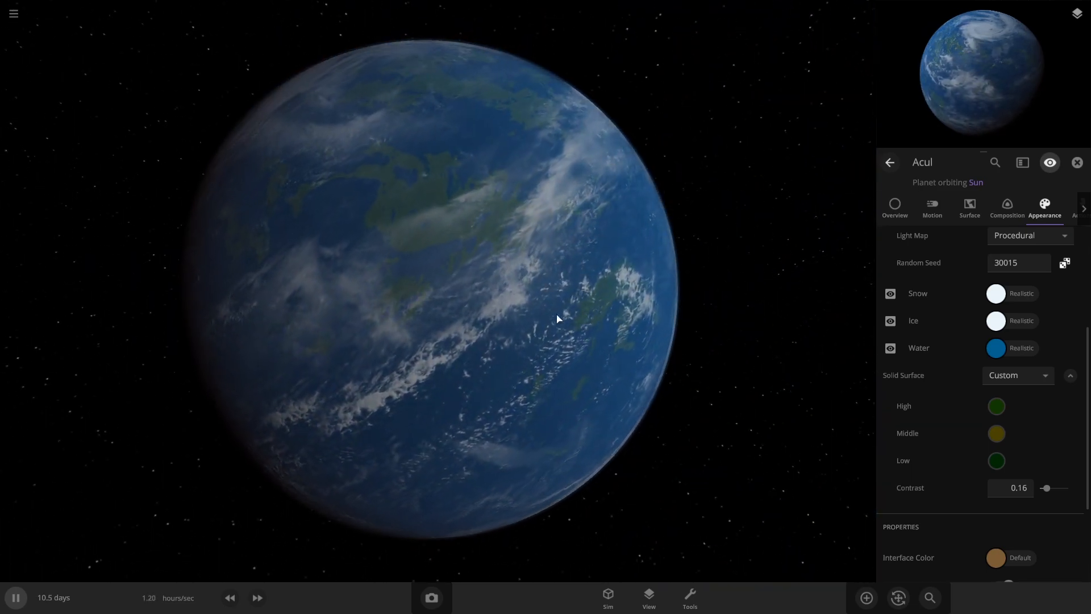
scroll(up, 3)
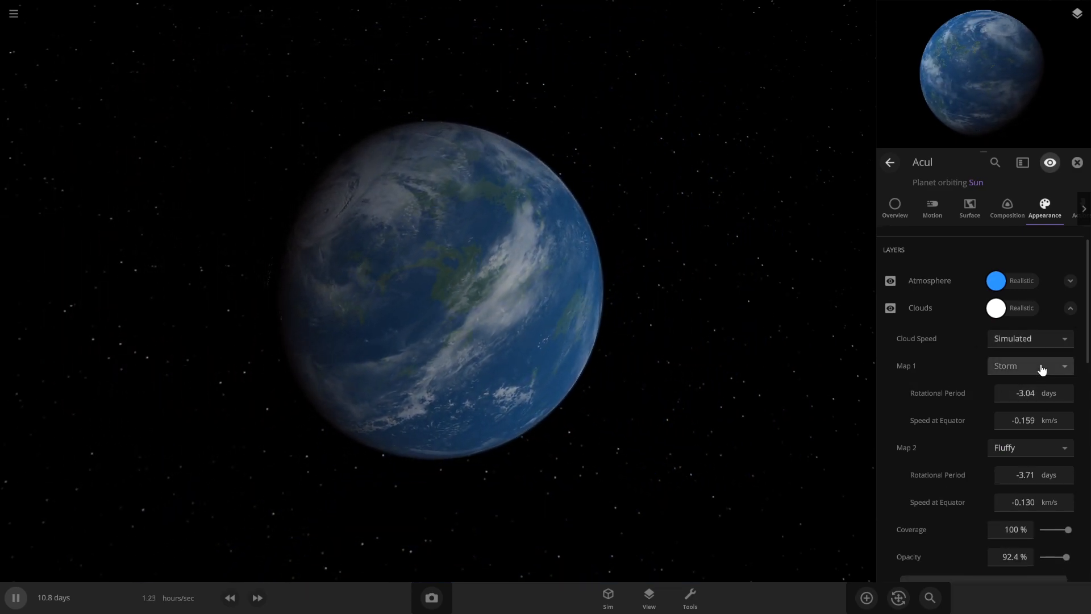
Set cloud Map 1 to Thin and Map 2 to Sparse, with Opacity lowered to about 81%
click(1030, 365)
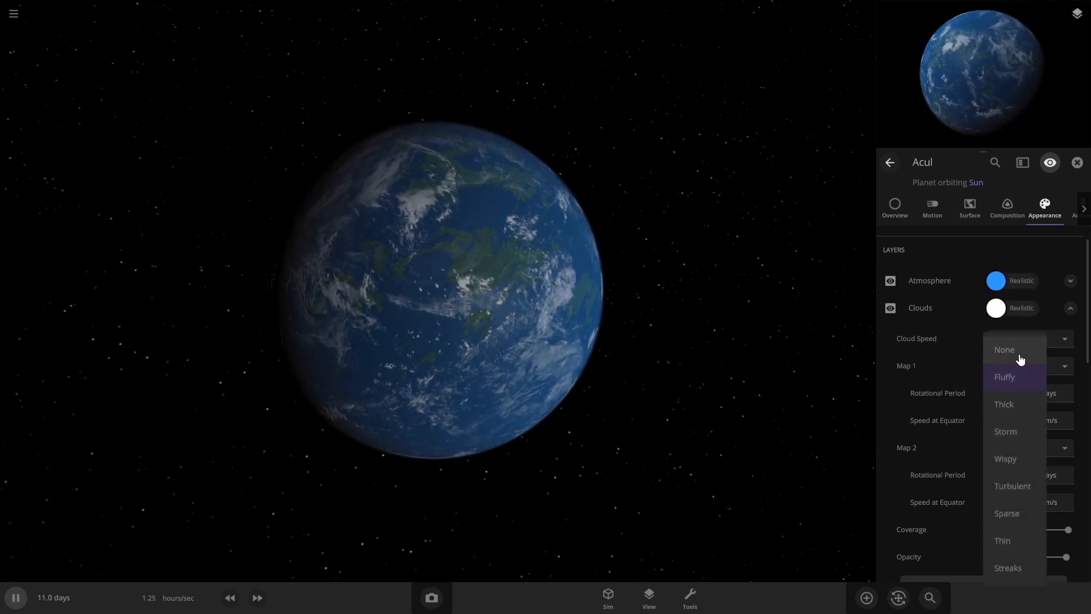
click(1004, 349)
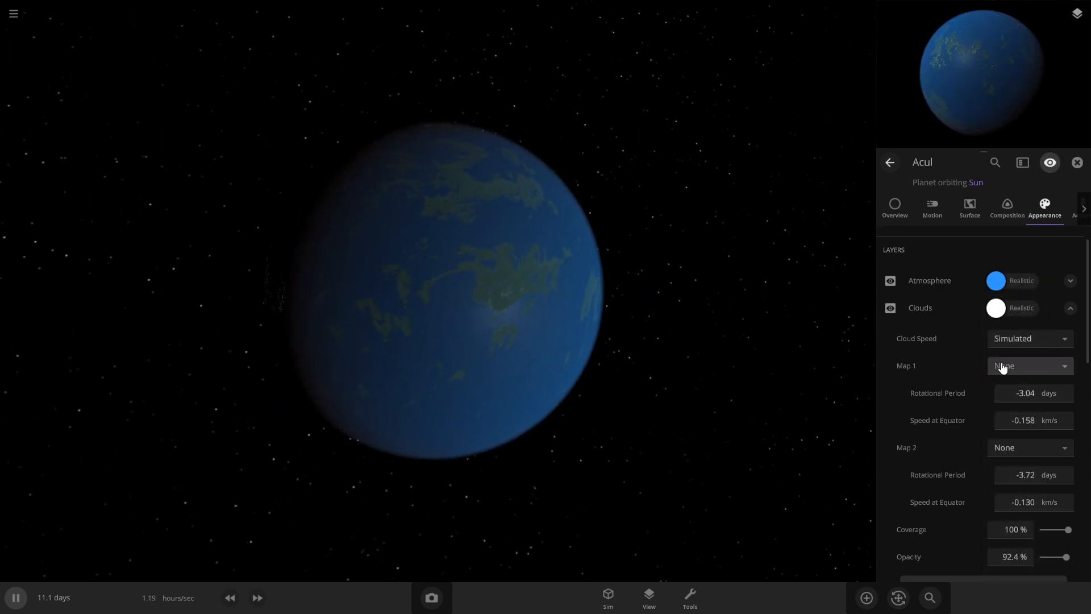
click(1029, 365)
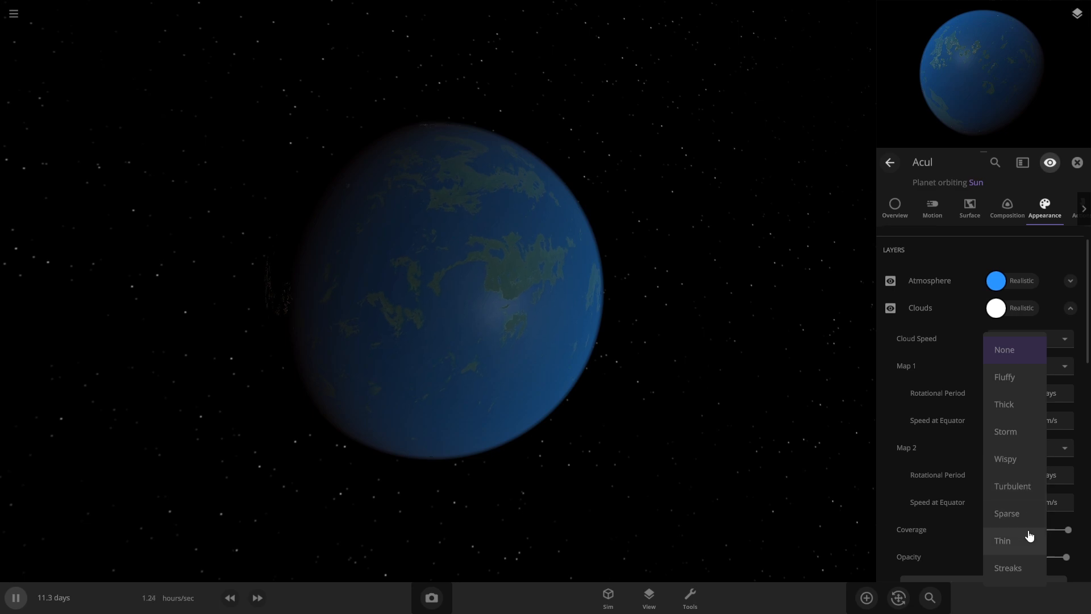
click(1003, 540)
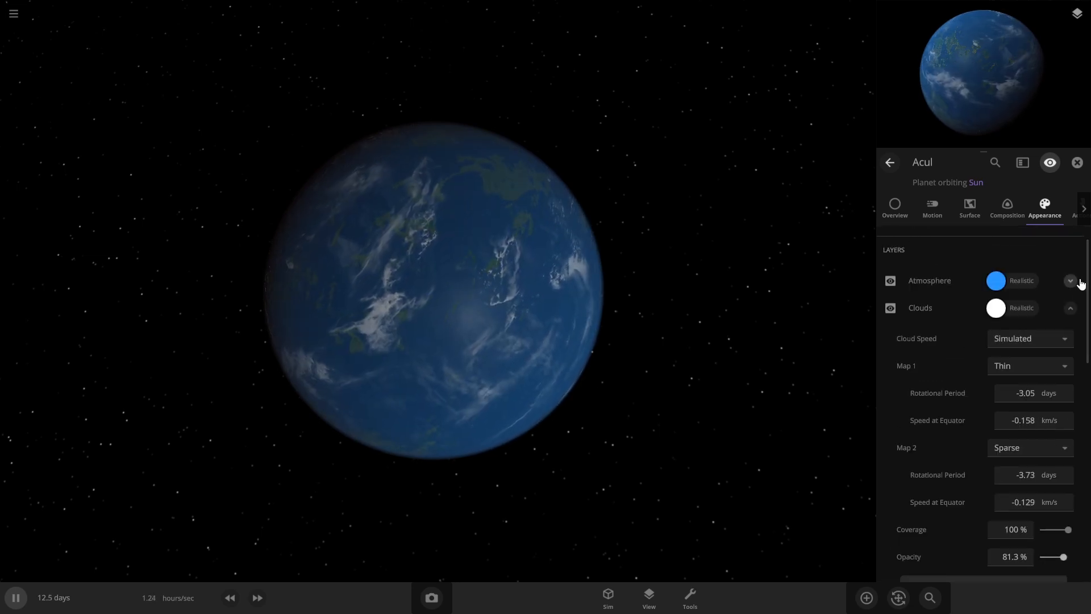
Give Acul's atmosphere a Custom opacity of 15.8% and a Custom colour
click(1070, 281)
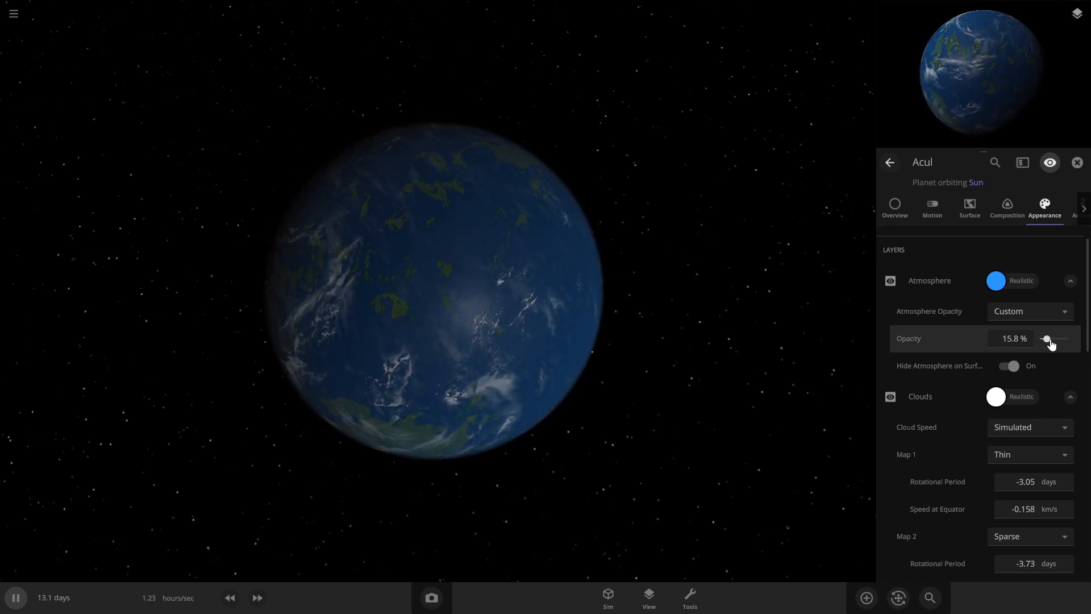
click(1013, 339)
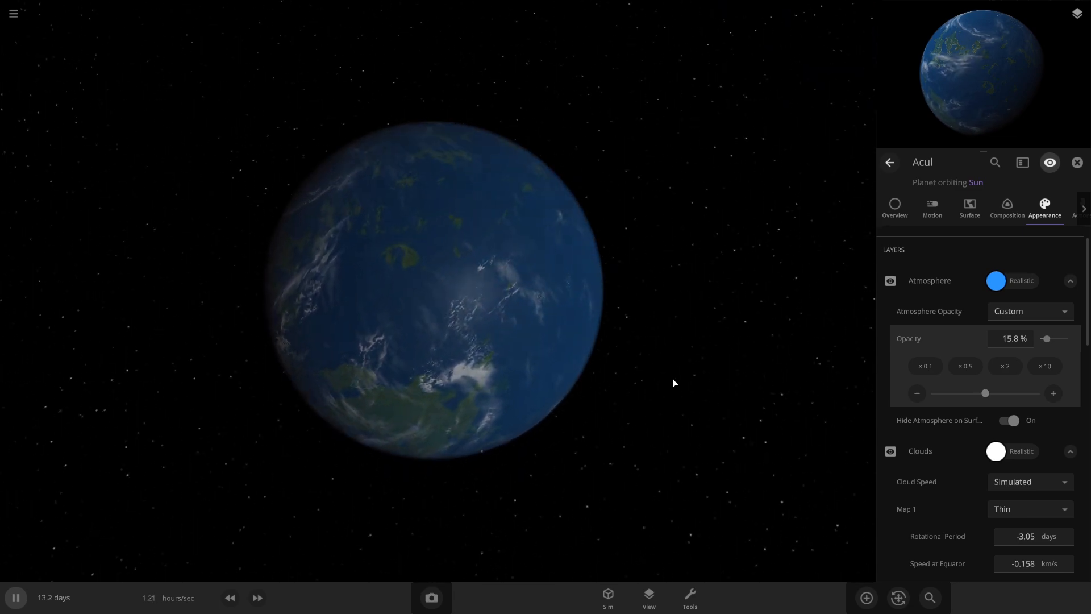
click(1030, 312)
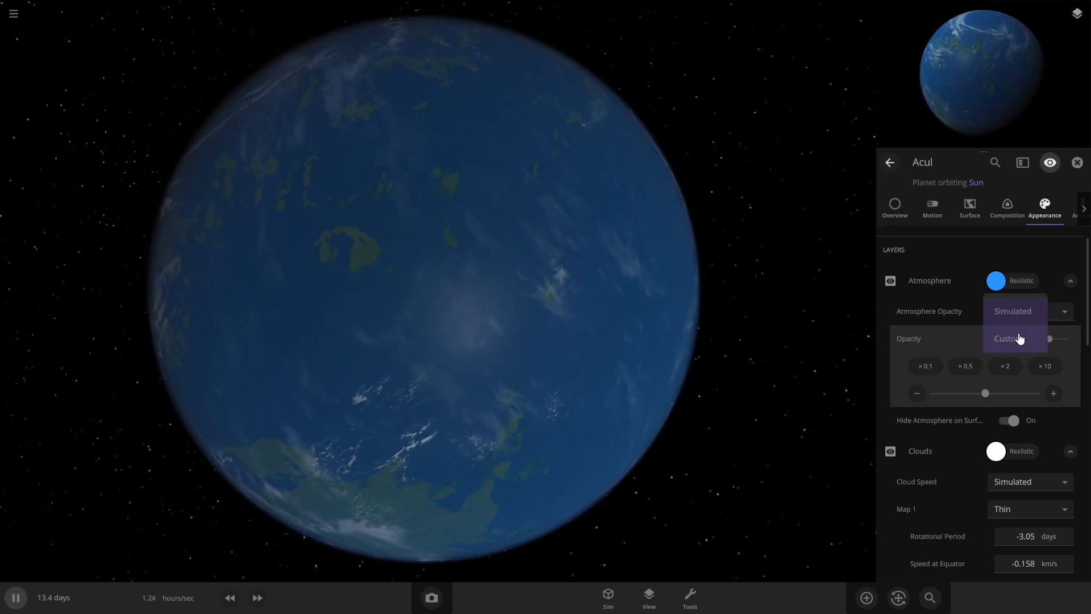
click(1006, 339)
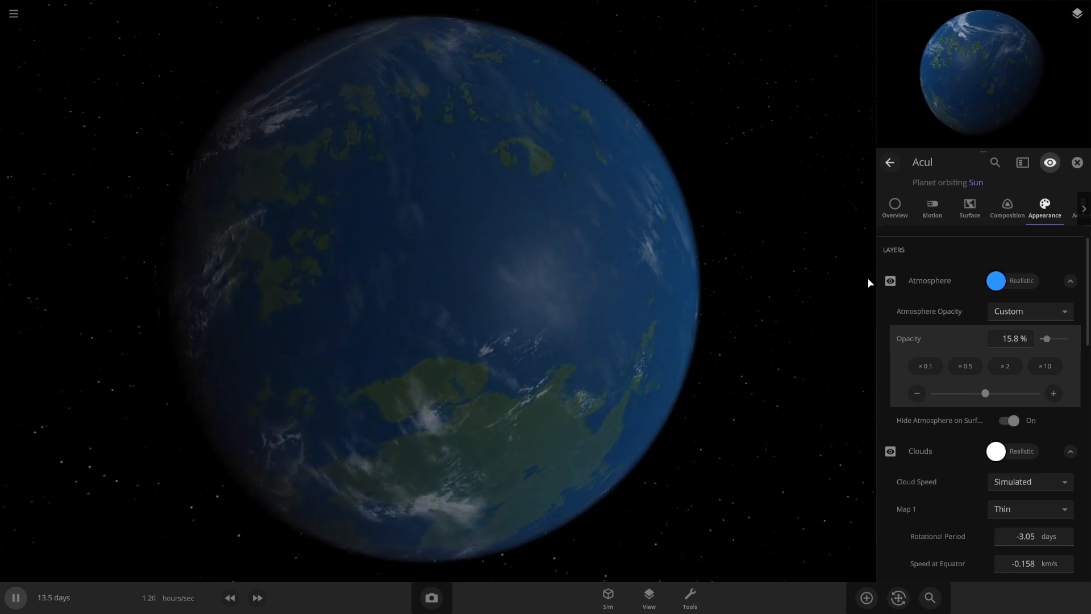
click(996, 281)
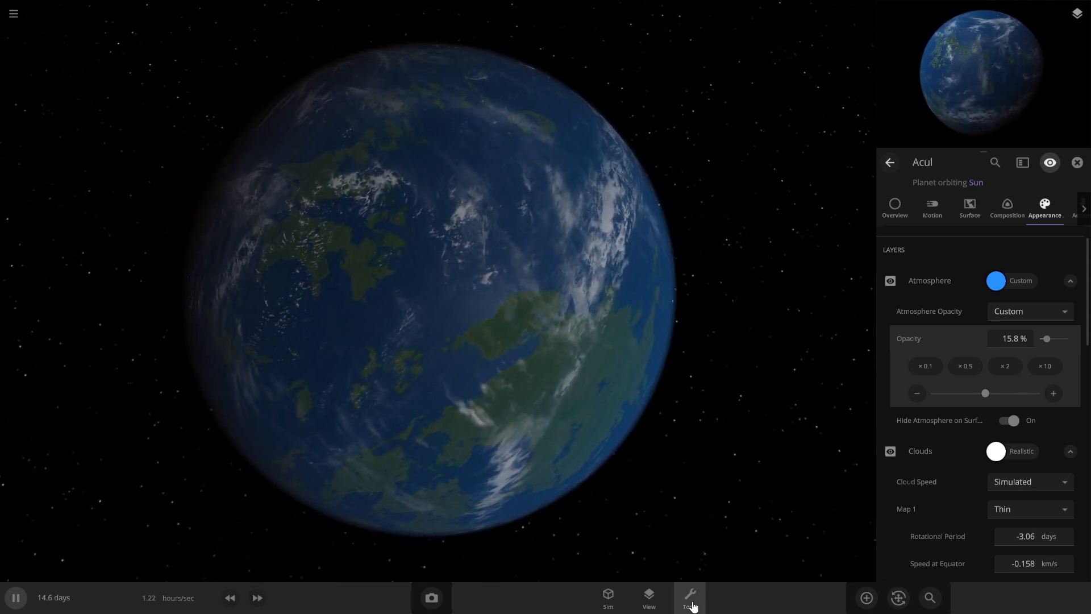
Bring up the Planetscaping tools with Elevation selected for editing Acul's surface
click(689, 596)
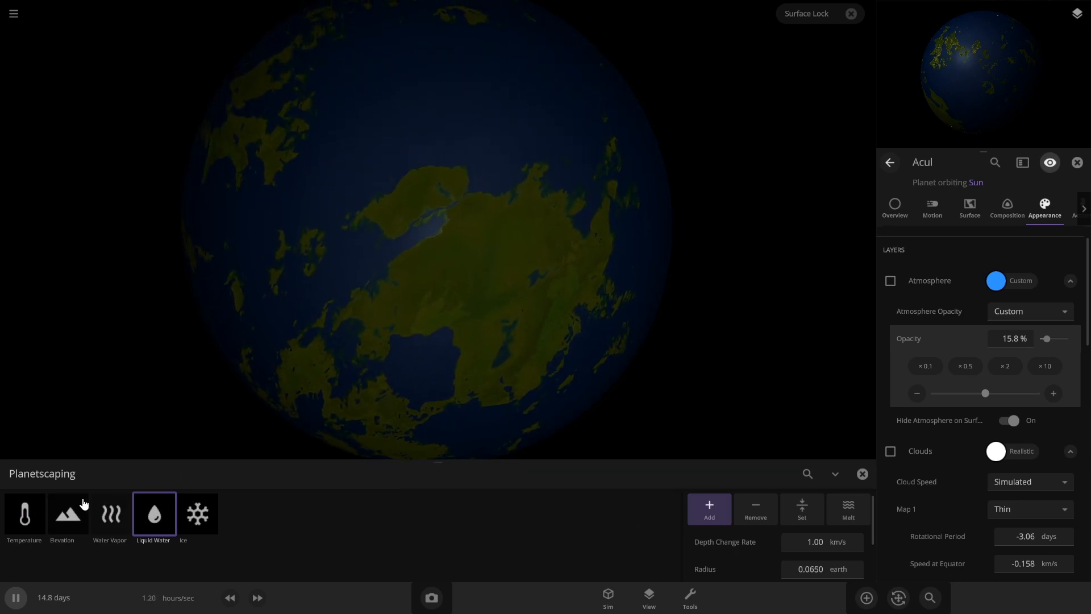
click(67, 514)
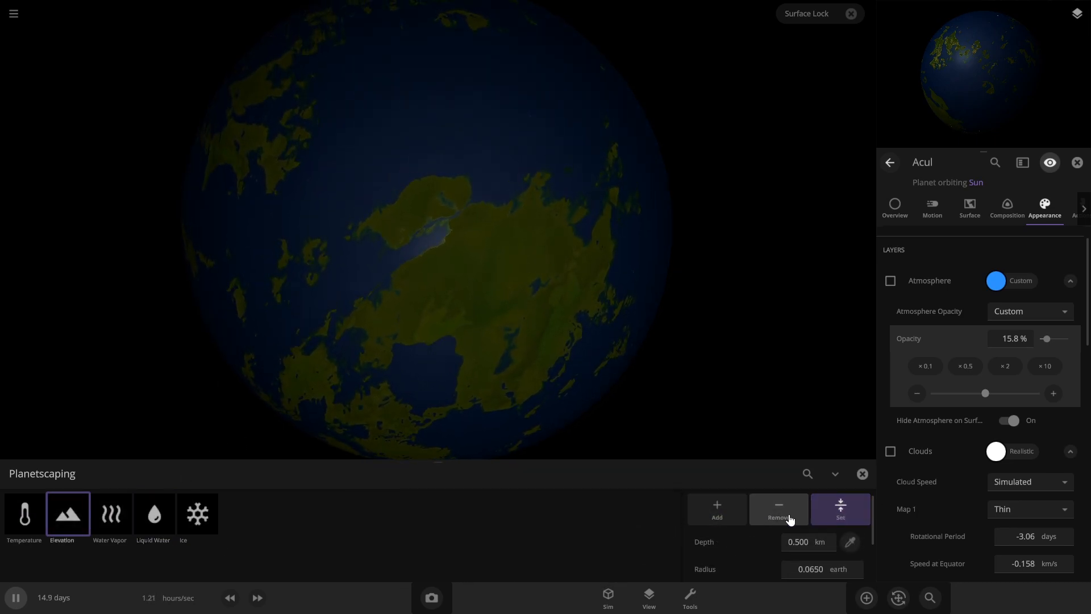